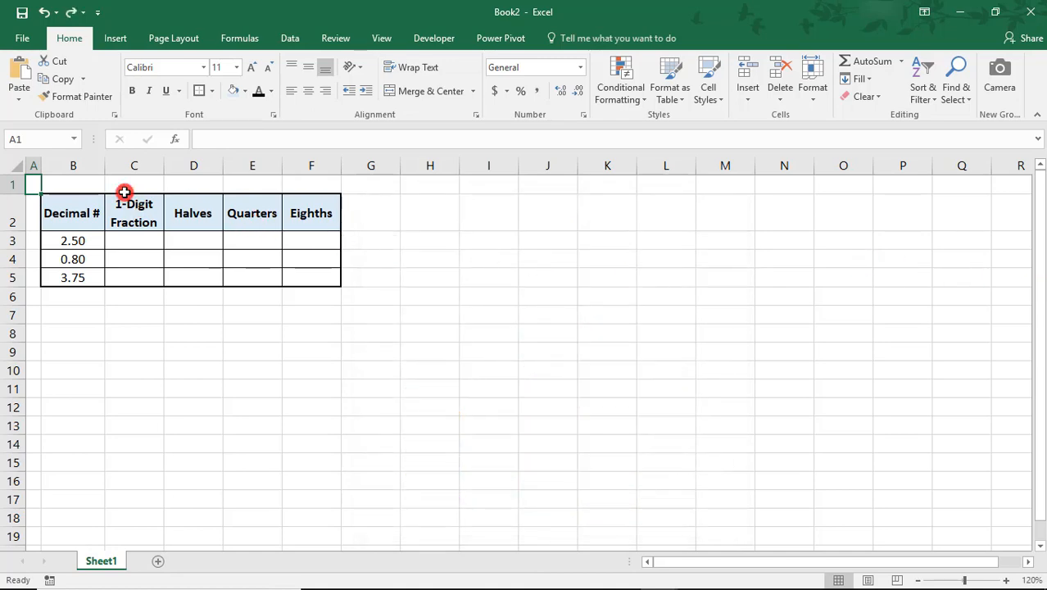
Select column C, the 1-Digit Fraction column, via its header.
{"action": "left_click", "coordinate": [134, 166]}
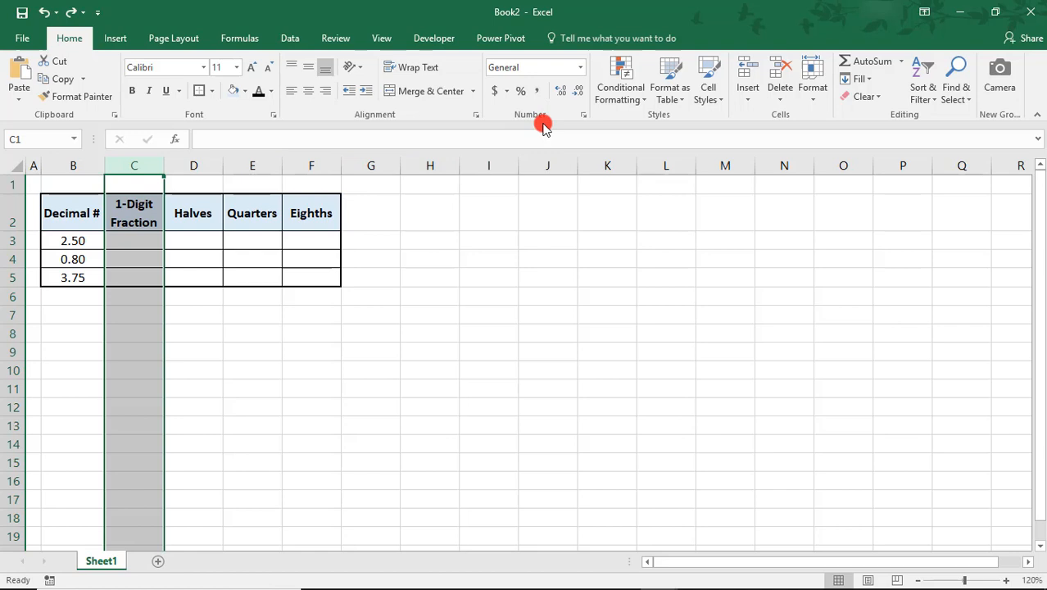
Apply the Fraction number format to column C from the Number Format list.
{"action": "left_click", "coordinate": [580, 68]}
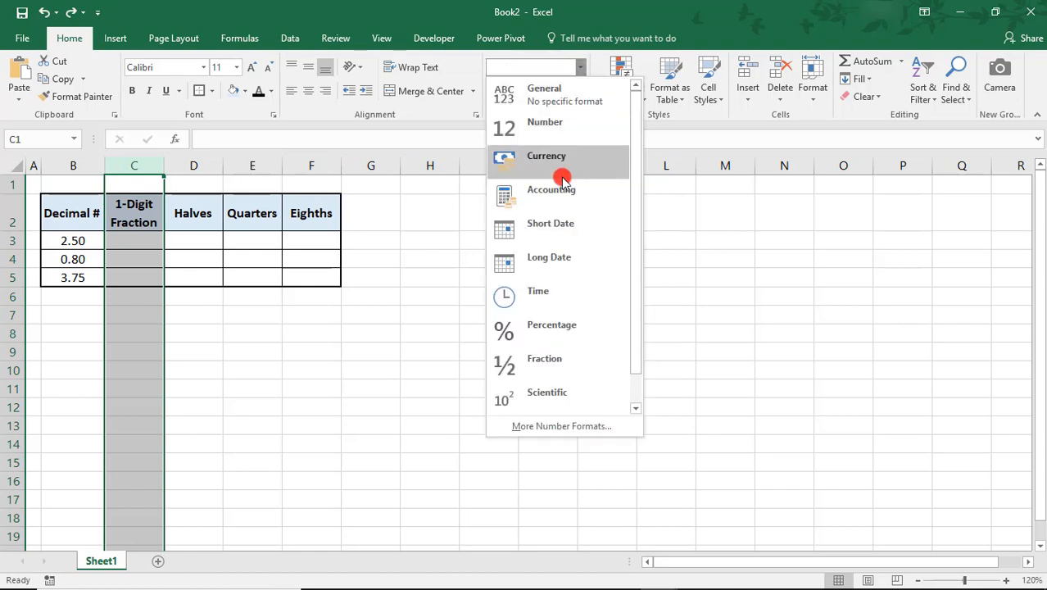
{"action": "left_click", "coordinate": [545, 358]}
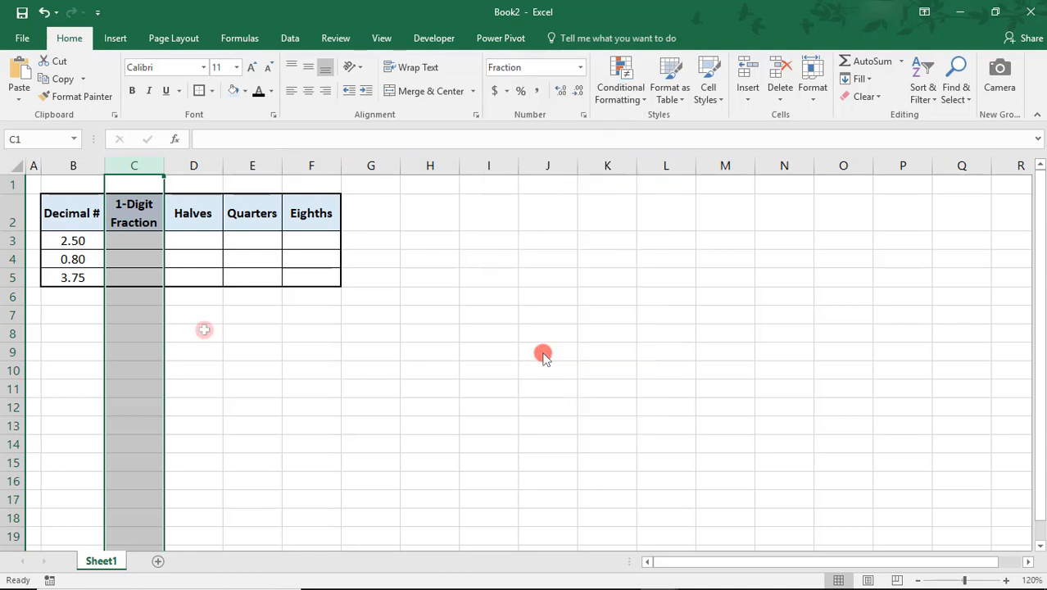
{"action": "mouse_move", "coordinate": [204, 329]}
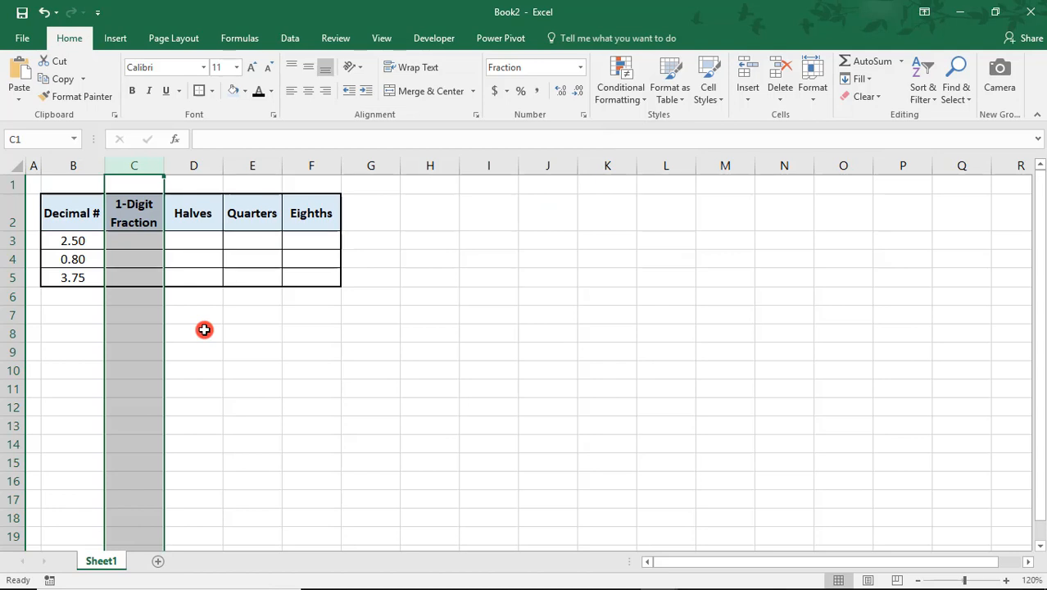
Format column D as a Fraction of type 'As halves (1/2)' through Format Cells.
{"action": "left_click", "coordinate": [190, 263]}
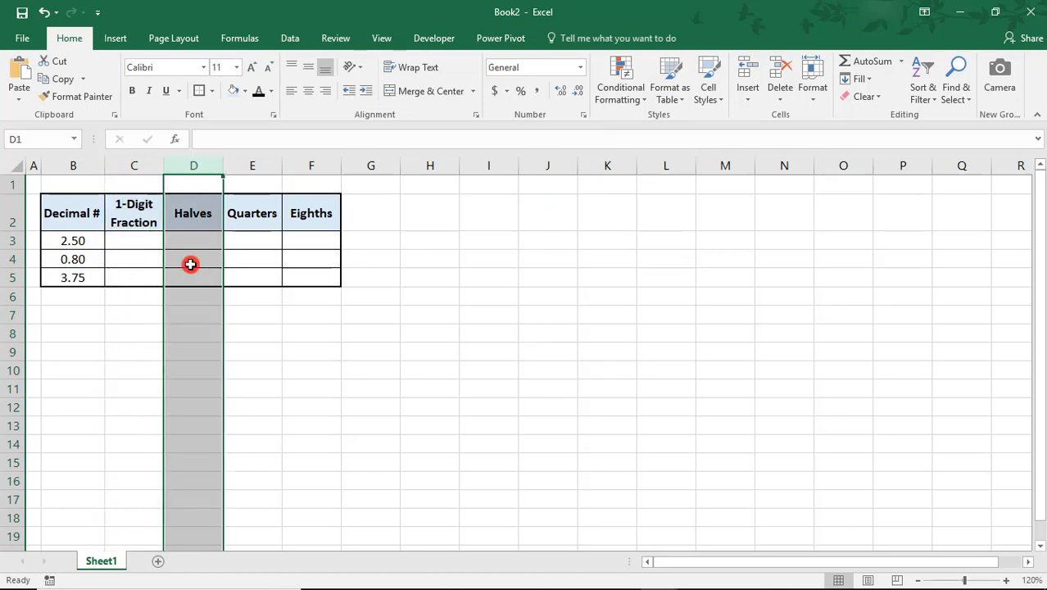
{"action": "right_click", "coordinate": [190, 264]}
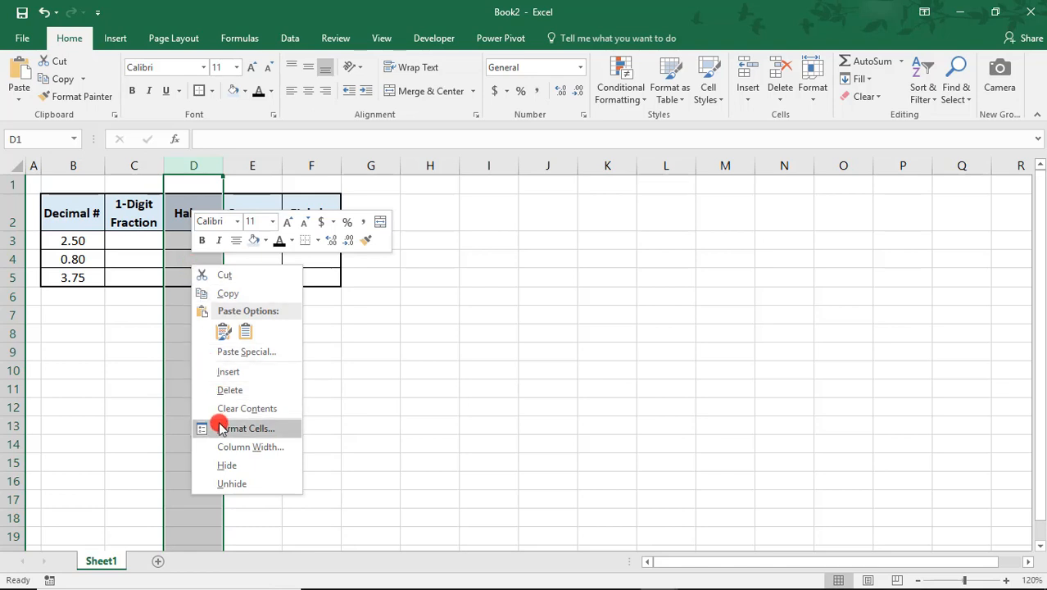
{"action": "left_click", "coordinate": [248, 427]}
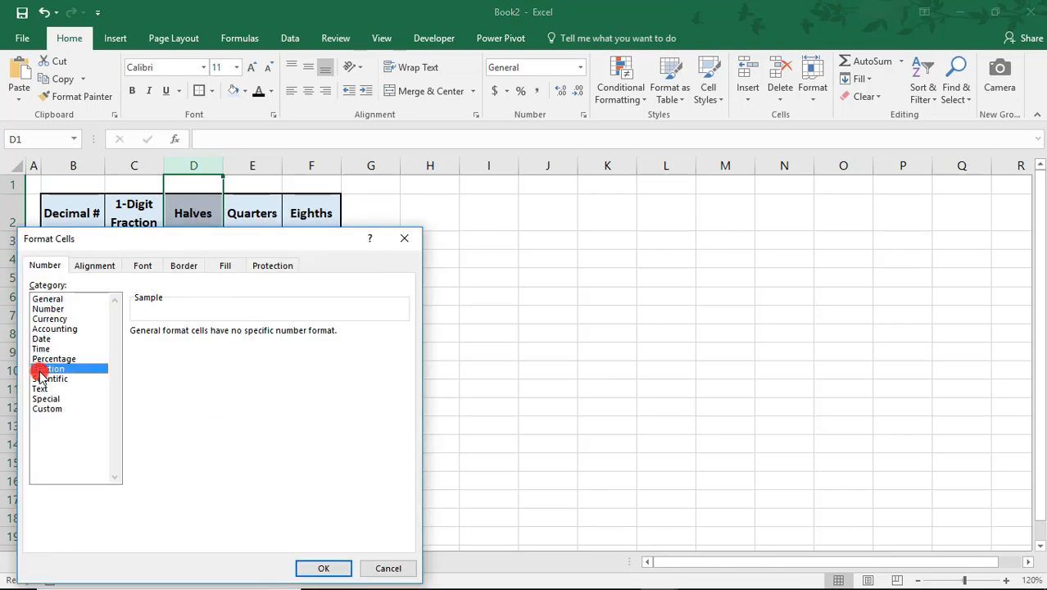
{"action": "left_click", "coordinate": [49, 368]}
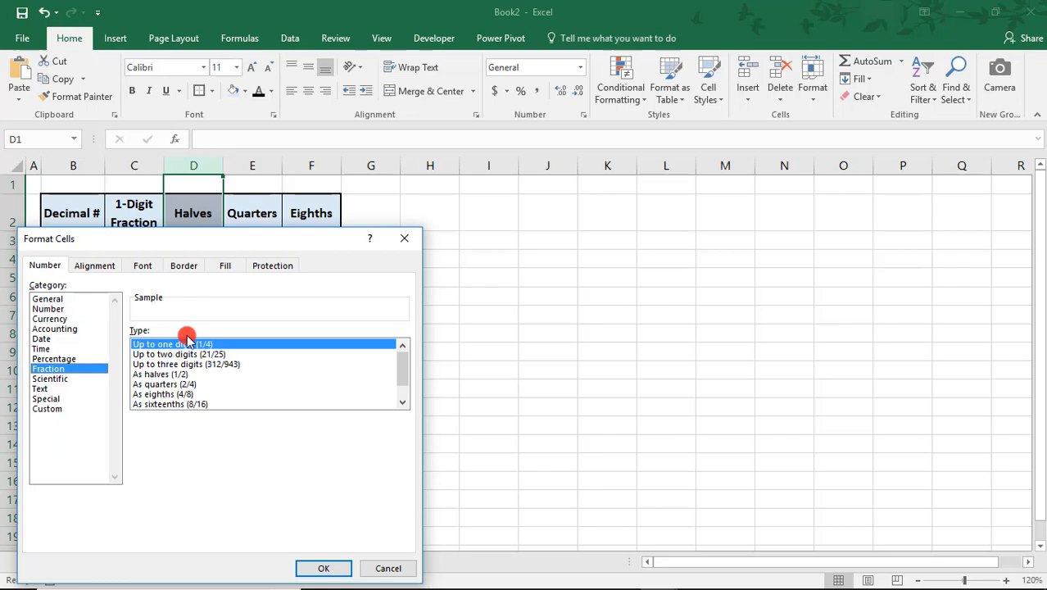
{"action": "mouse_move", "coordinate": [229, 365]}
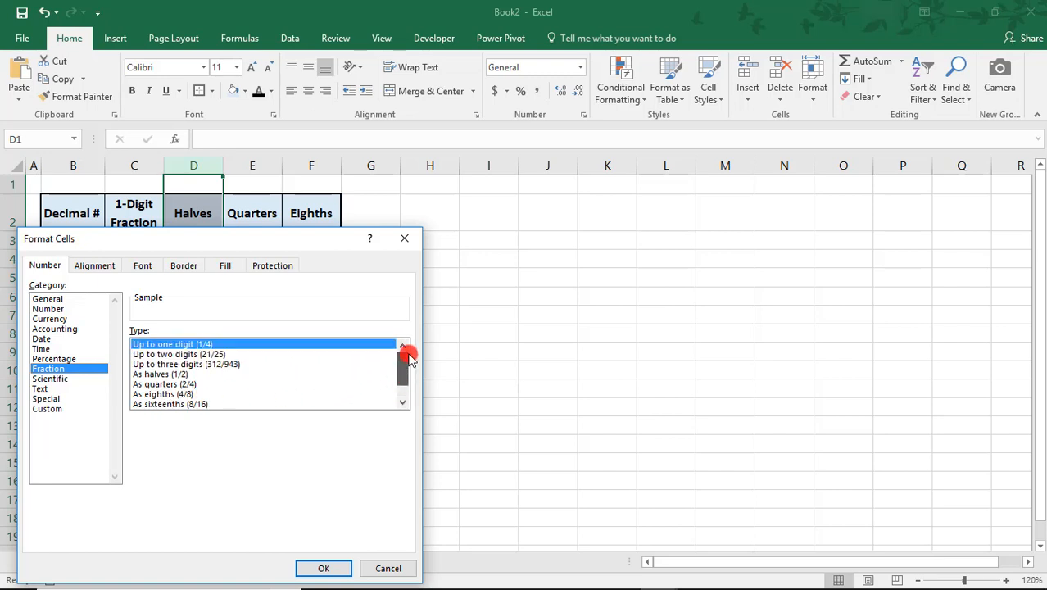
{"action": "left_click", "coordinate": [323, 568]}
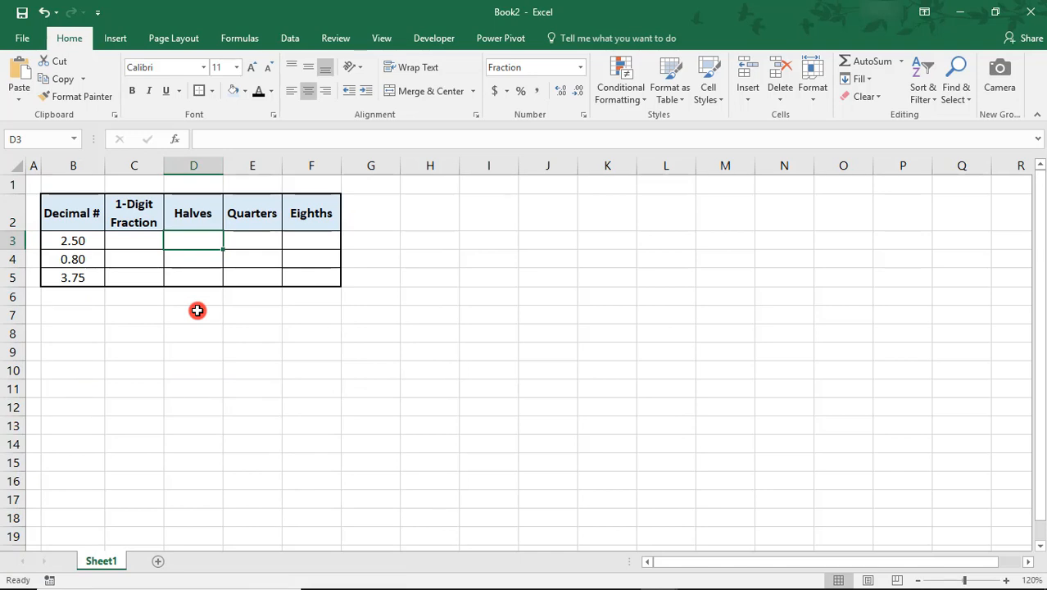
{"action": "mouse_move", "coordinate": [155, 183]}
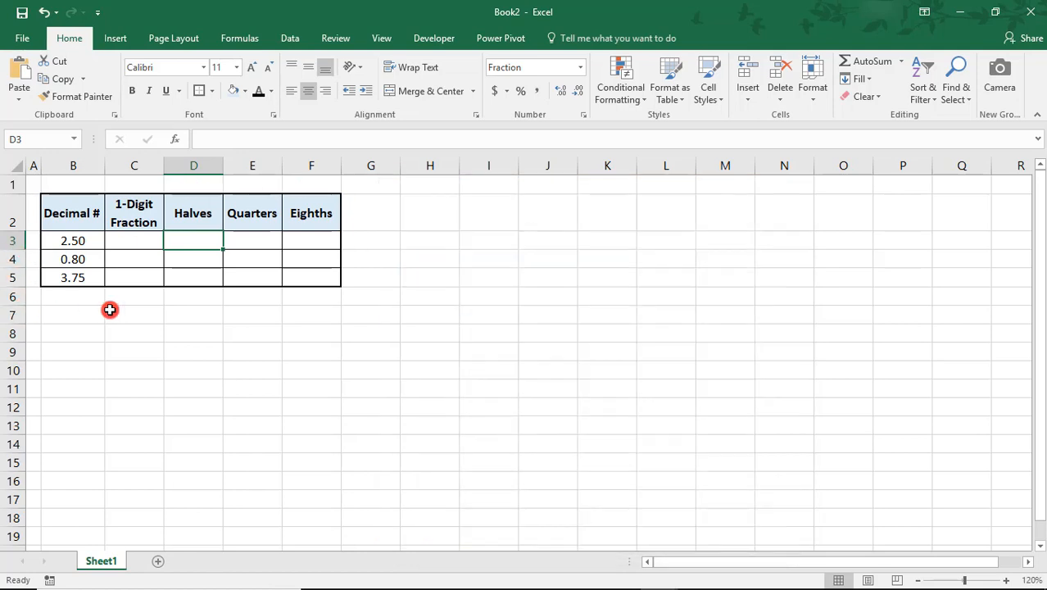
Enter a formula in C3 referencing the decimal in B3.
{"action": "type", "text": "="}
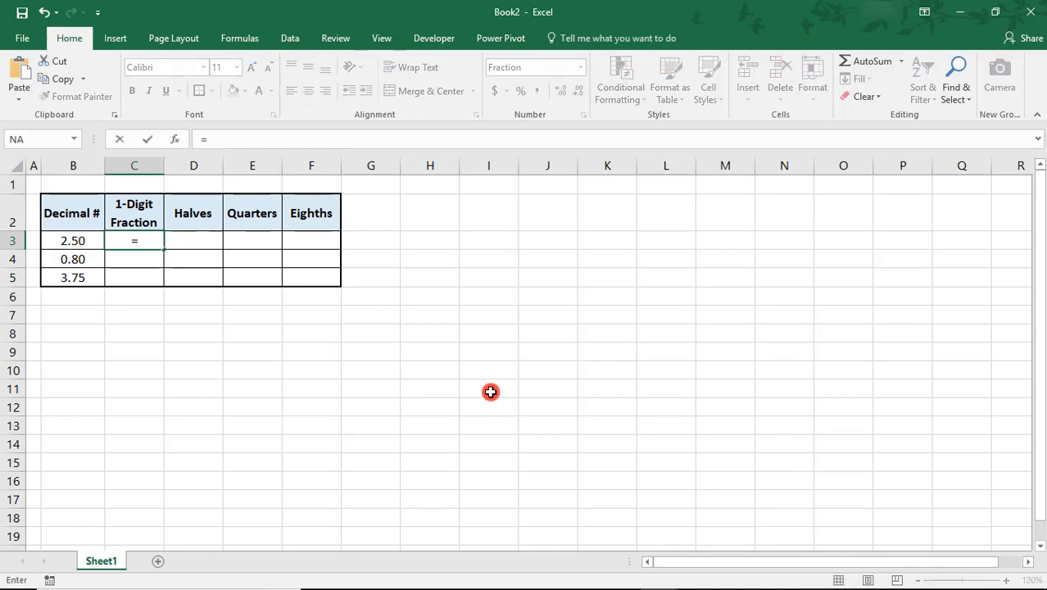
{"action": "left_click", "coordinate": [73, 240]}
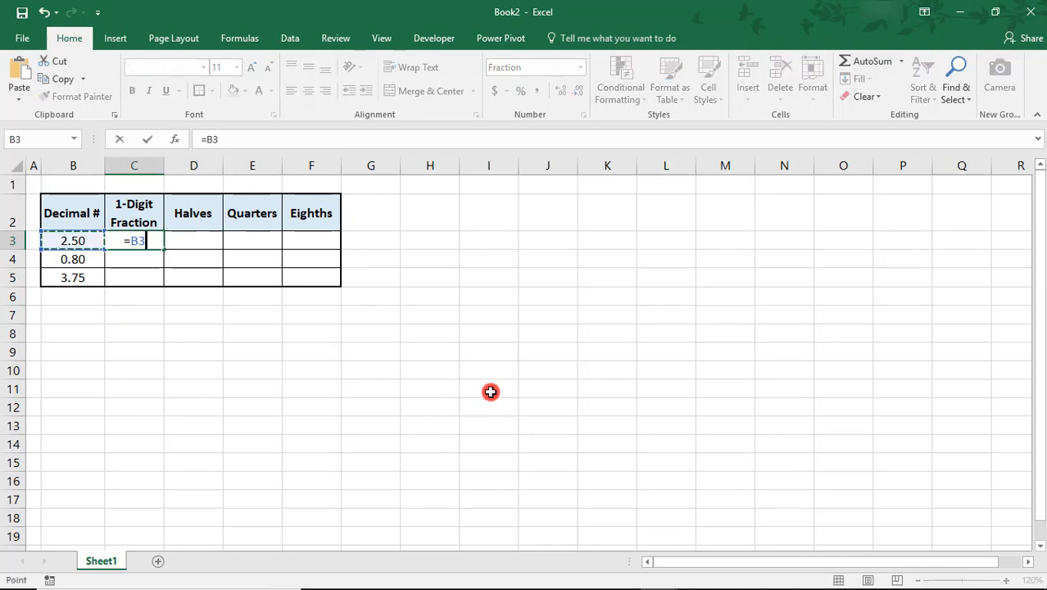
{"action": "key", "text": "Return"}
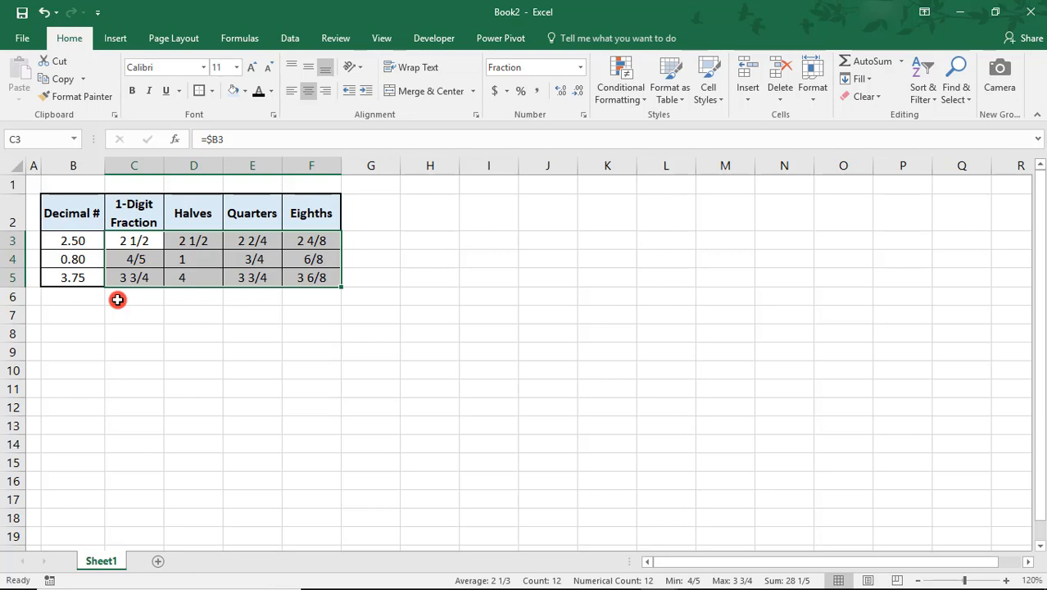
{"action": "mouse_move", "coordinate": [199, 317]}
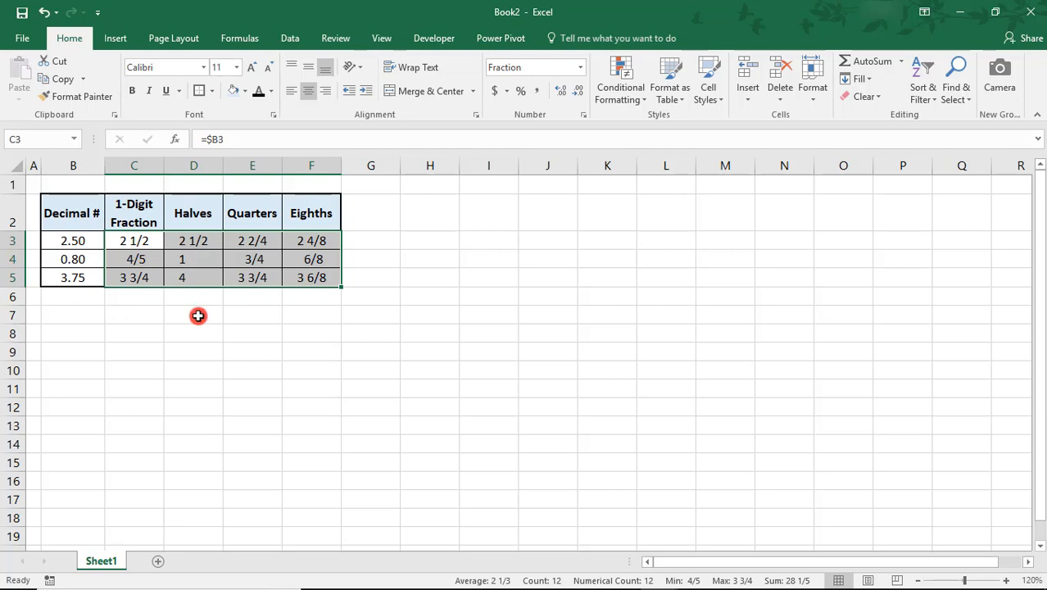
{"action": "mouse_move", "coordinate": [140, 314]}
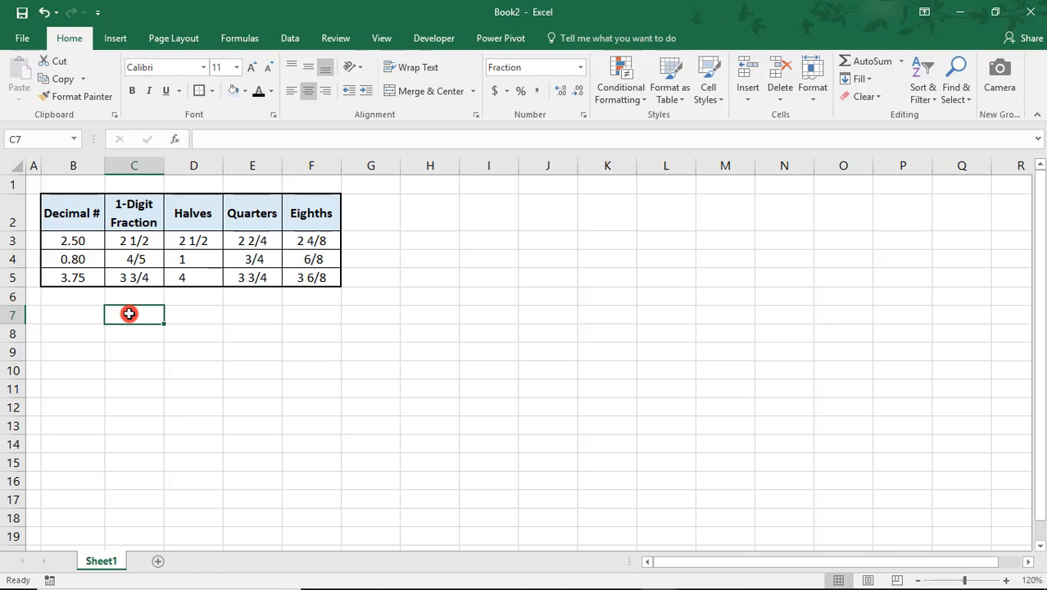
Type the formula =3*2.5 into cell C7.
{"action": "type", "text": "=3*2.5"}
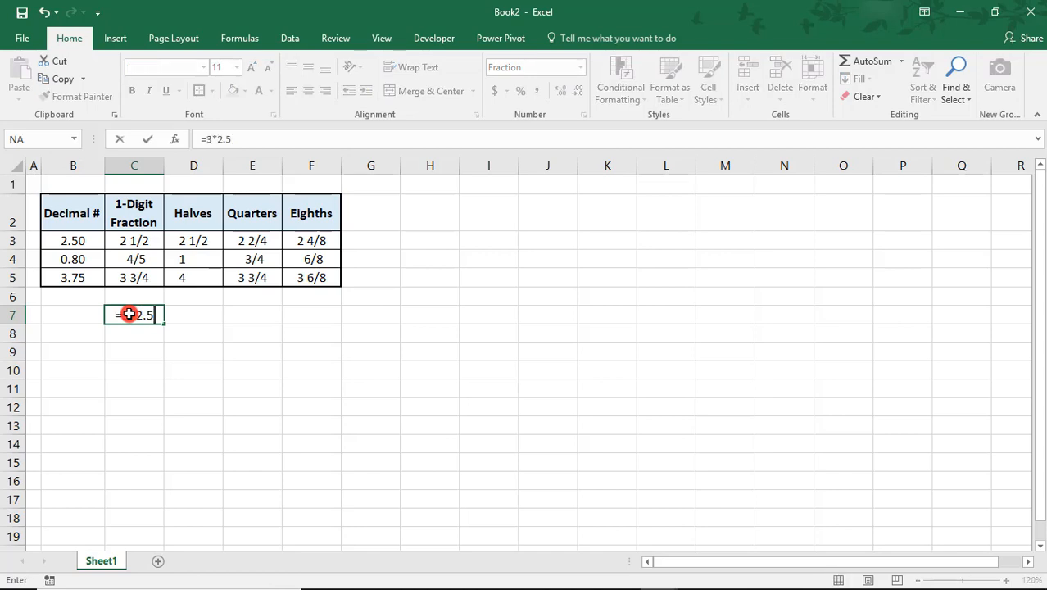